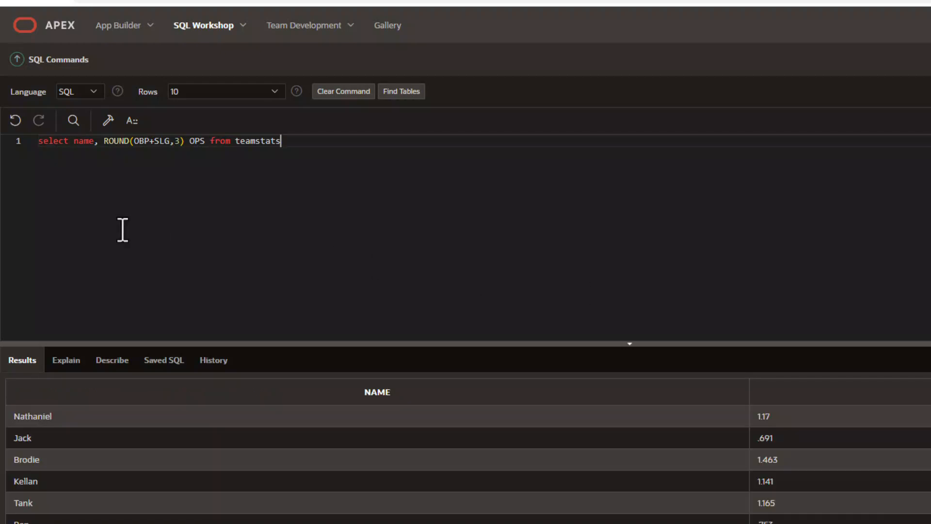
mouse_move(152, 168)
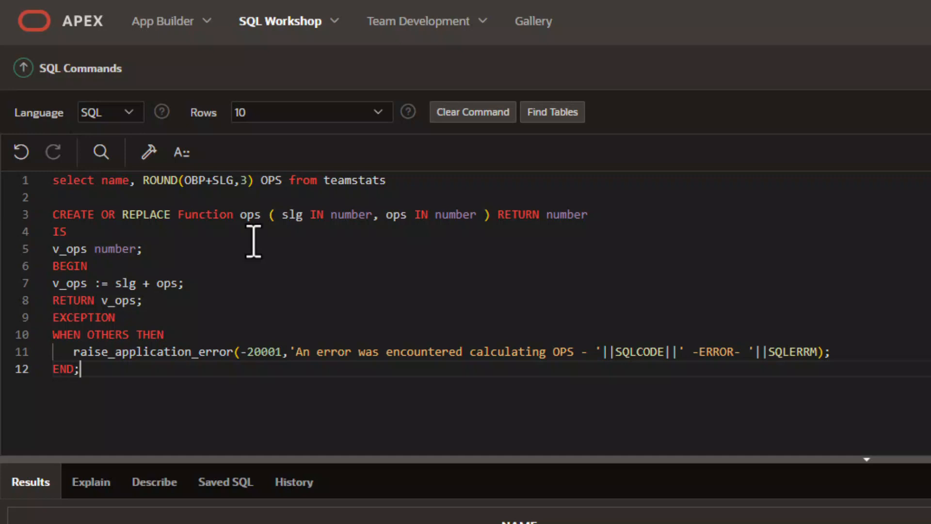
mouse_move(395, 258)
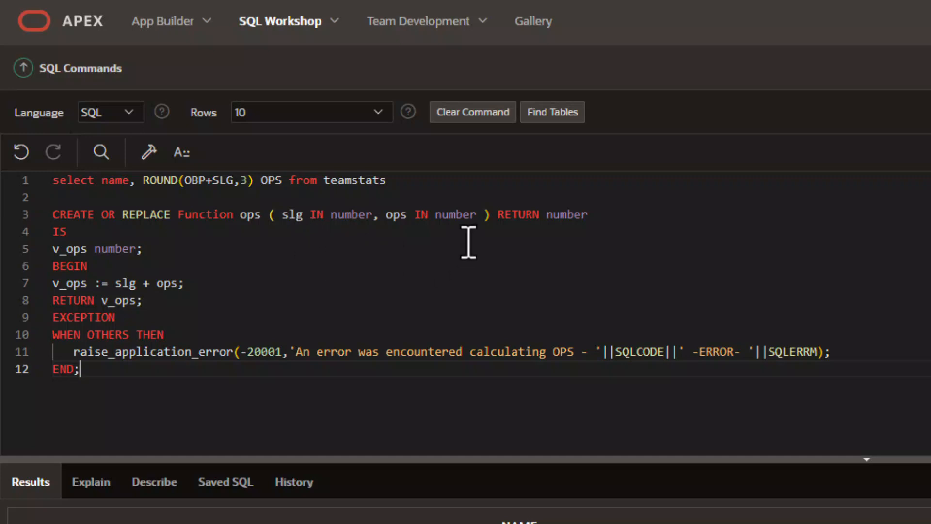
mouse_move(574, 232)
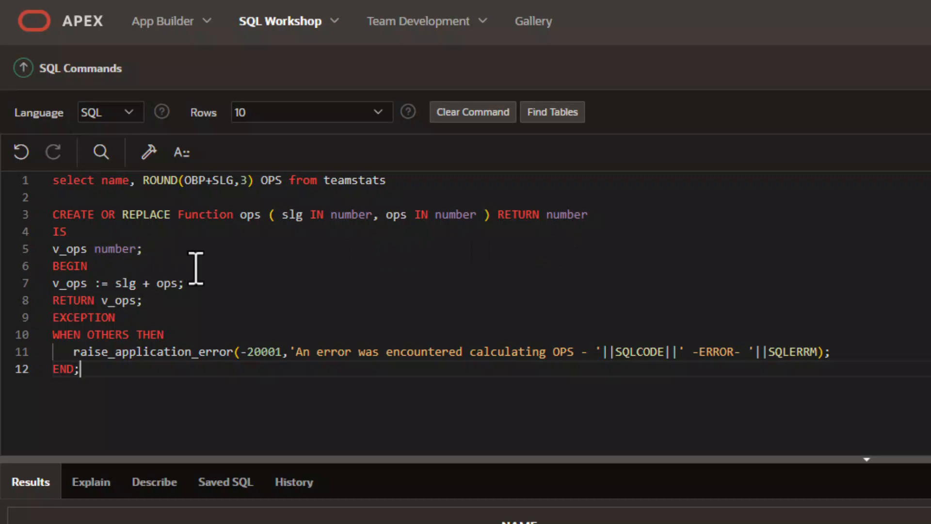
mouse_move(152, 309)
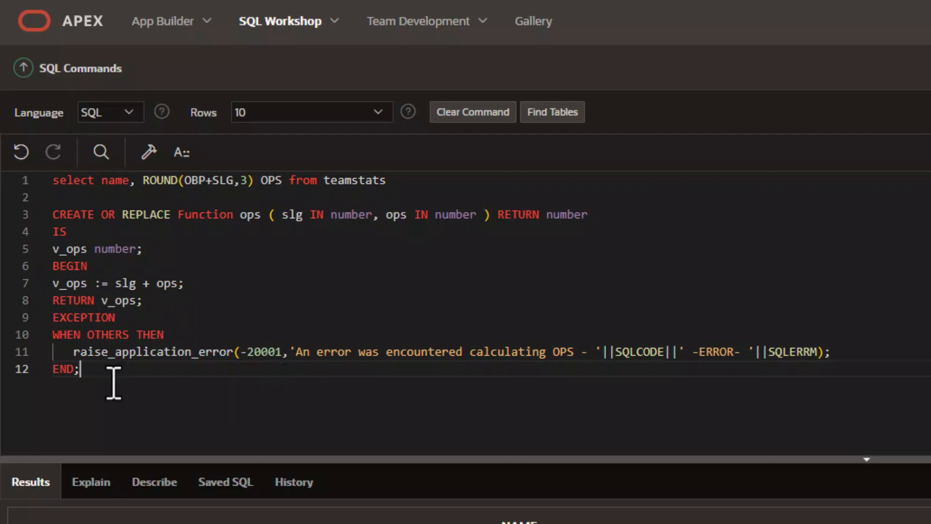
- Run the CREATE OR REPLACE FUNCTION ops block with its exception handling
left_click(915, 97)
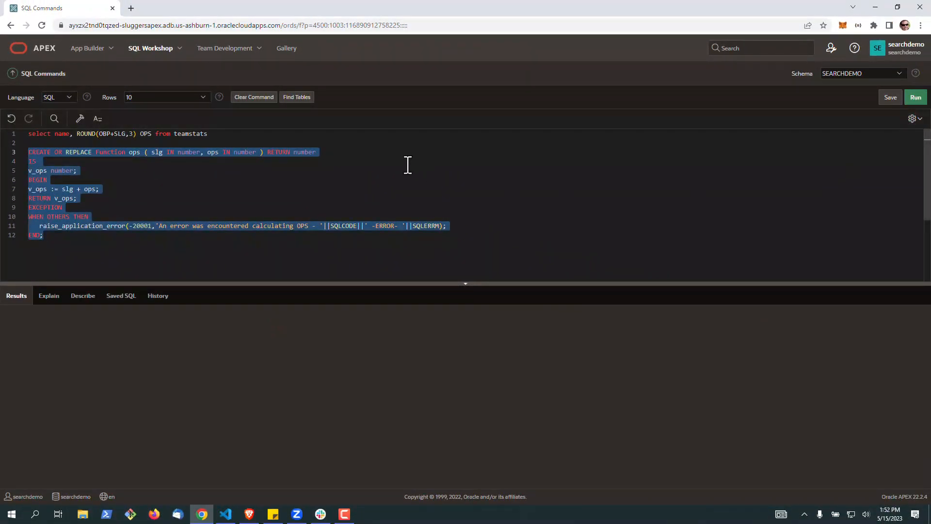
- Create the ops function, then list each player's name and ops(slg, obp) OPS from teamstats
left_click(915, 97)
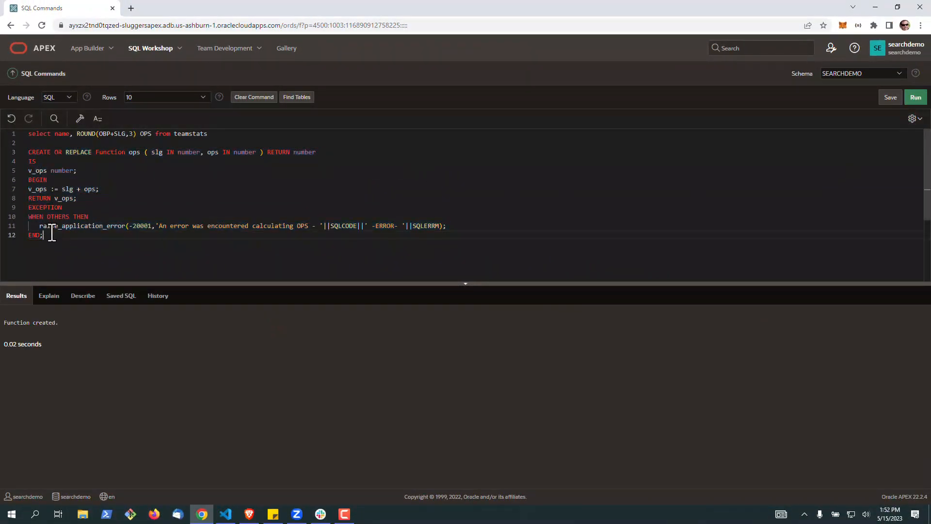
type("select a.name, ops(a.slg, a.obp) OPS from teamstats a")
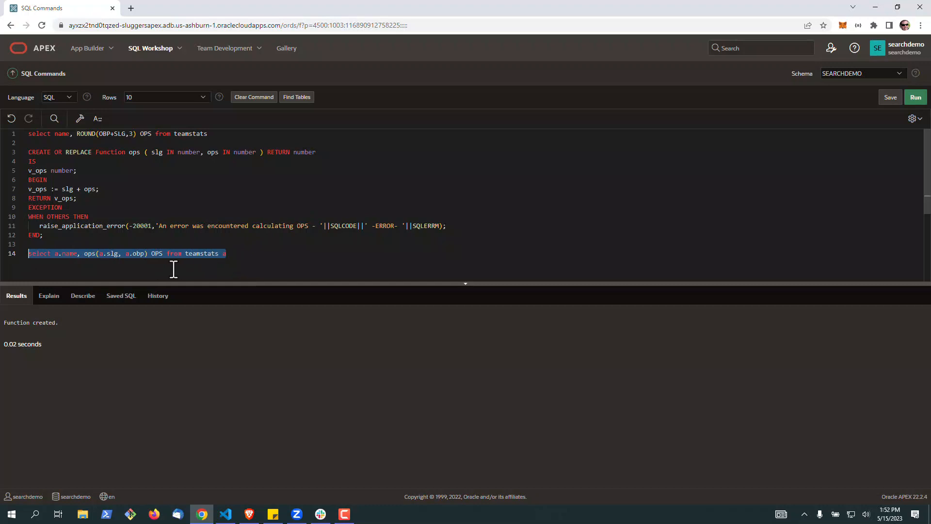
mouse_move(64, 267)
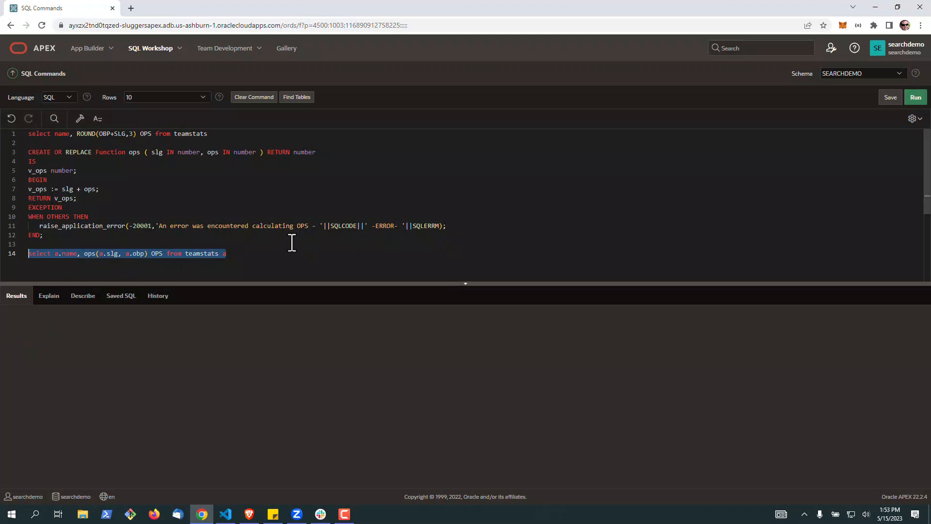
left_click(915, 97)
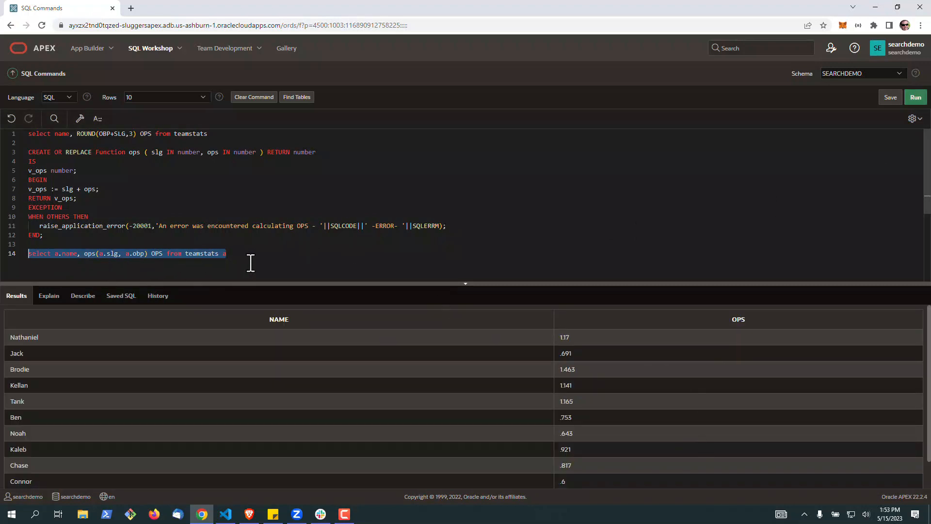
- Re-query OPS wrapped in to_char with 'FM9.000' so values show three decimals
left_click(227, 254)
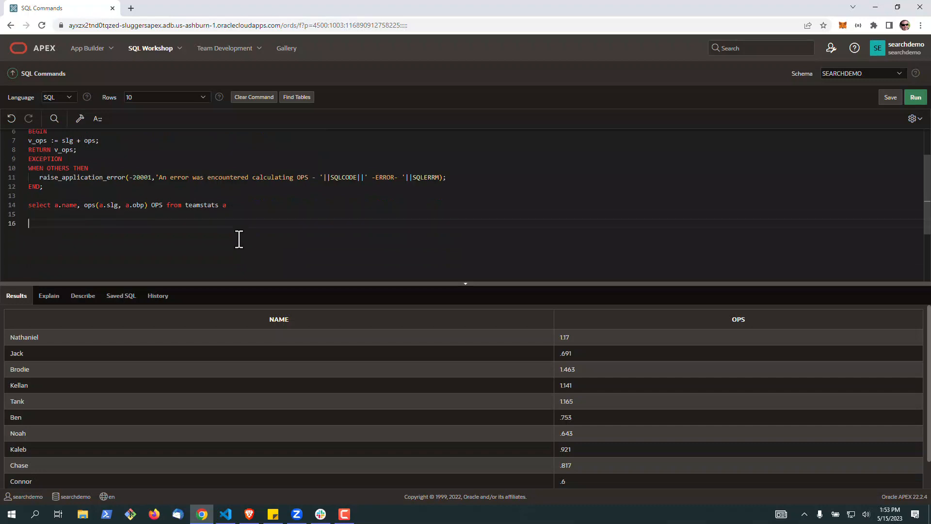
type("select a.name, to_char(ops(a.slg, a.obp),'FM9.000') OPS from teamstats a")
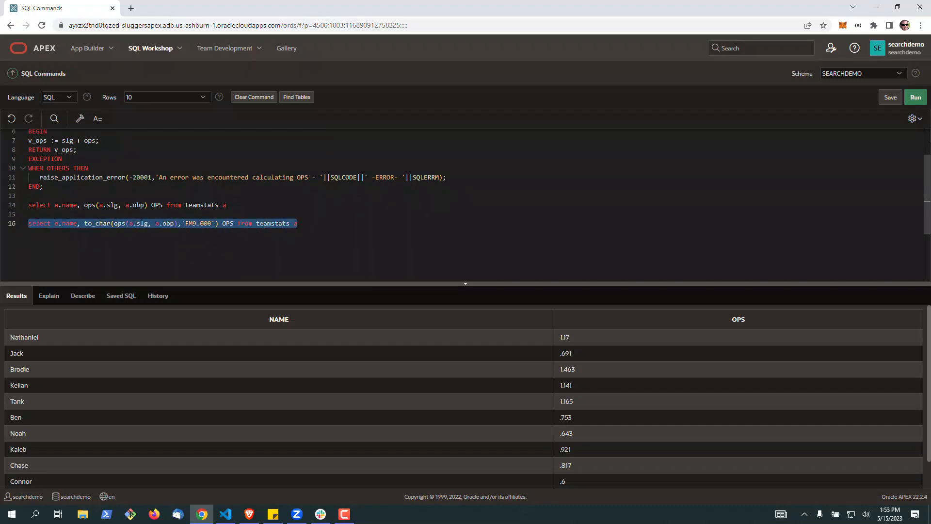
left_click(916, 97)
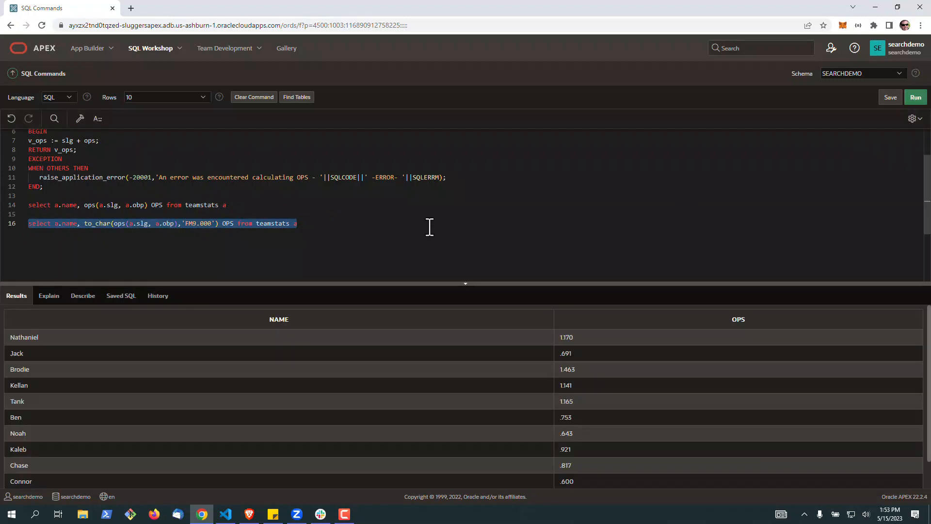
scroll("down", 3)
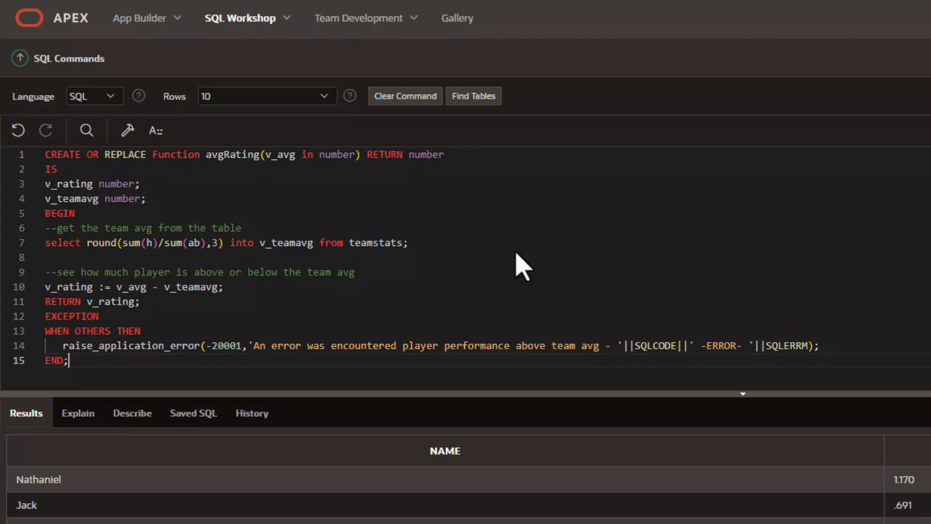
mouse_move(240, 196)
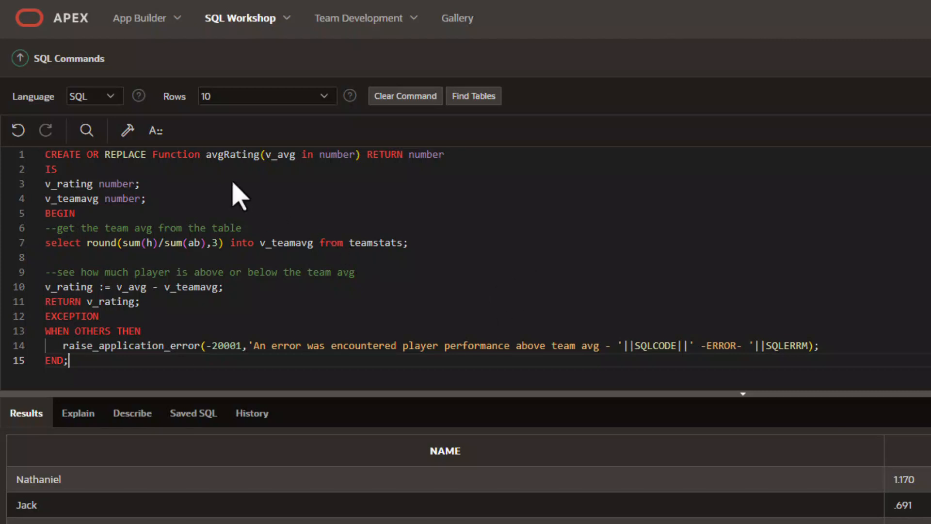
mouse_move(279, 187)
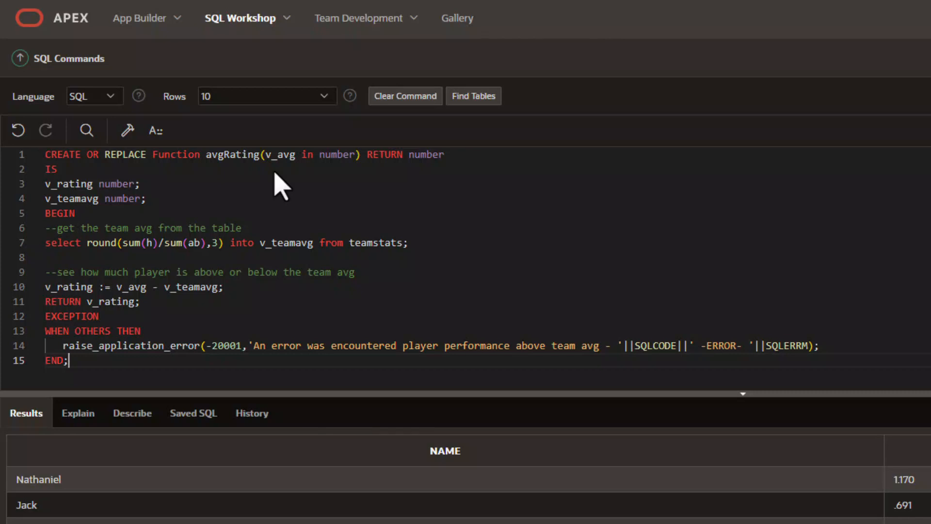
mouse_move(238, 196)
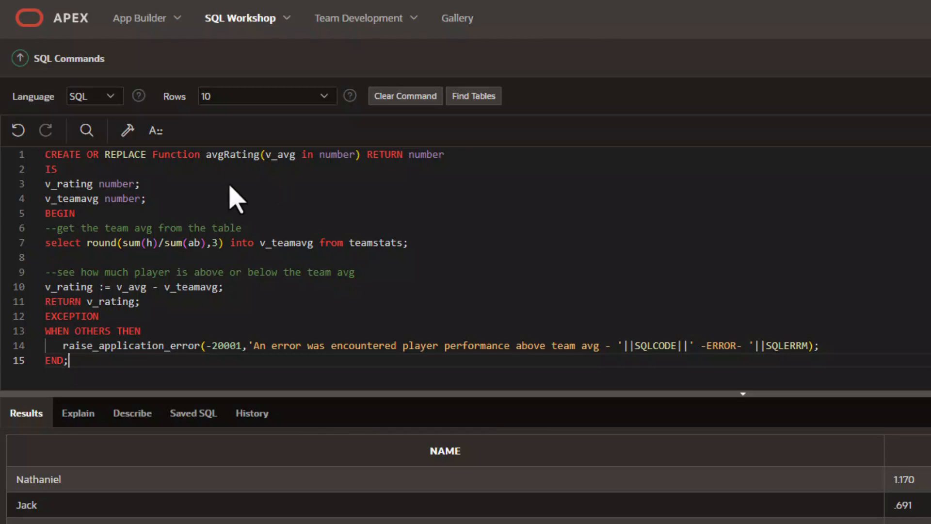
mouse_move(143, 229)
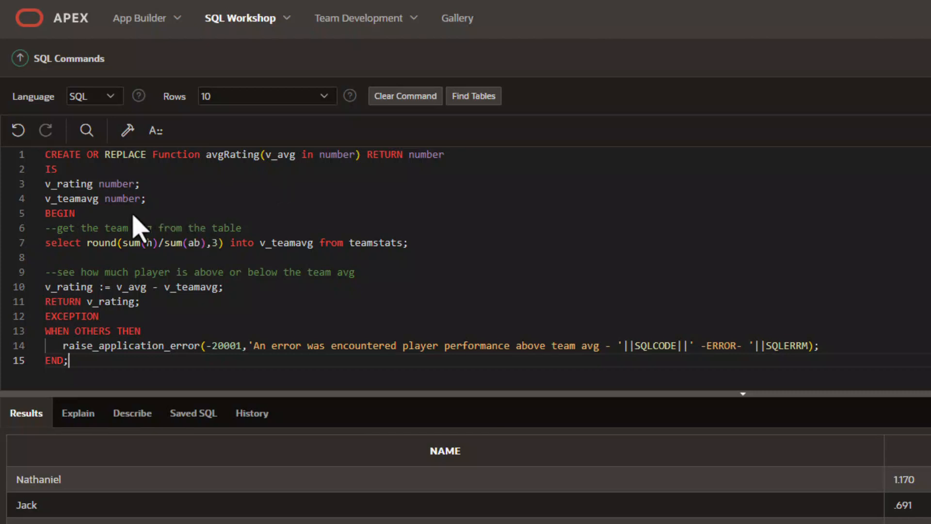
mouse_move(81, 267)
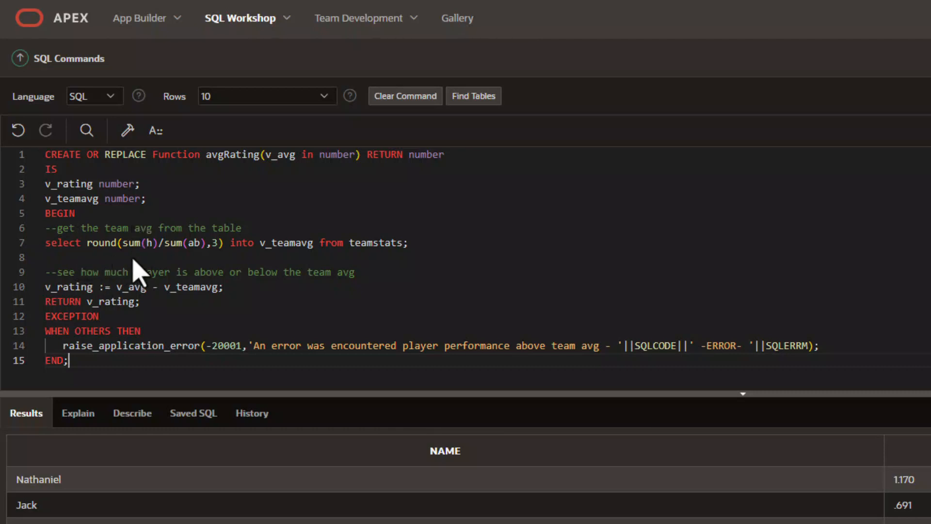
mouse_move(153, 264)
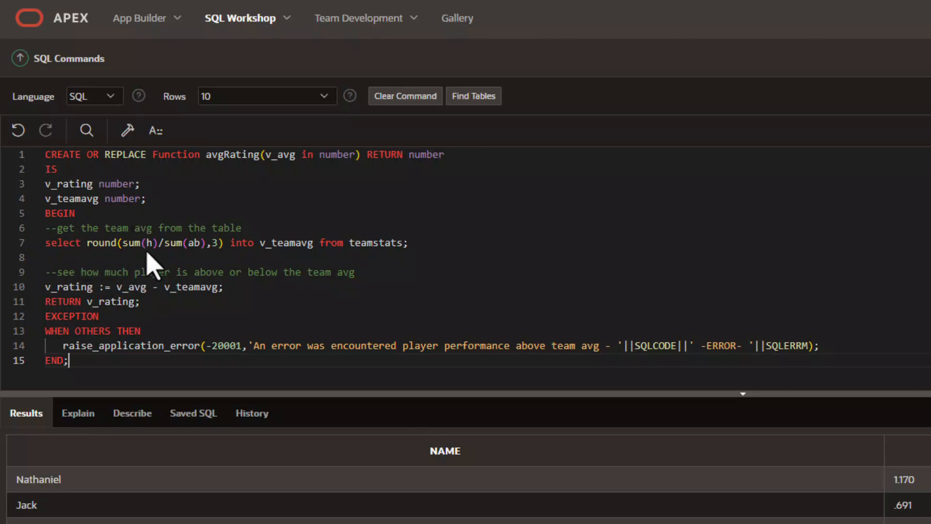
mouse_move(223, 264)
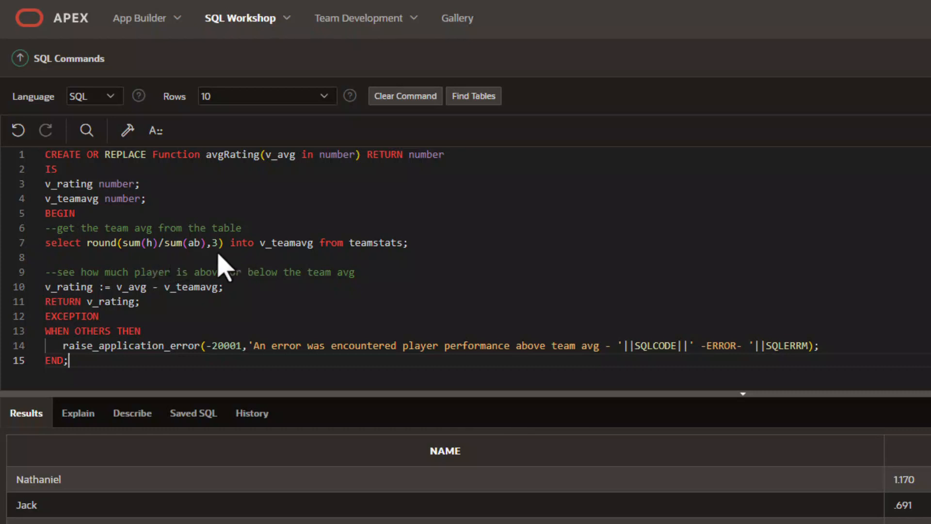
mouse_move(210, 283)
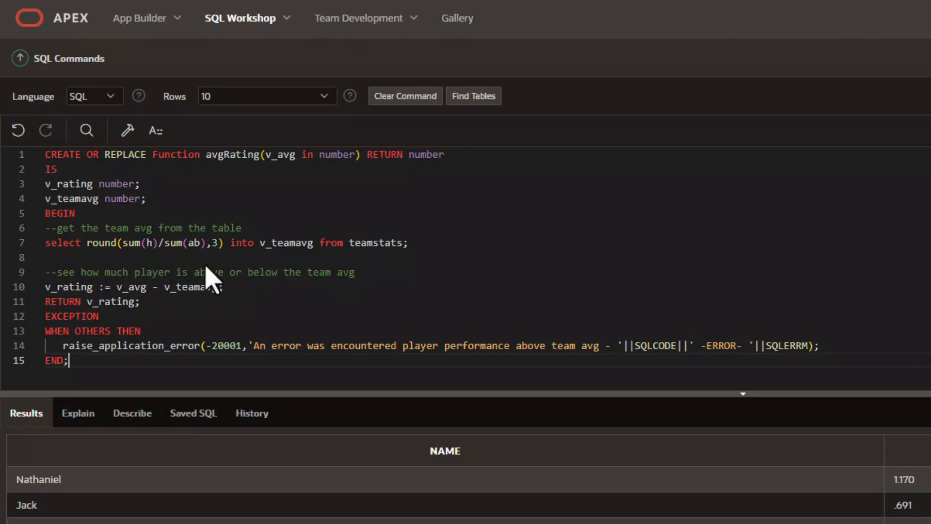
mouse_move(306, 261)
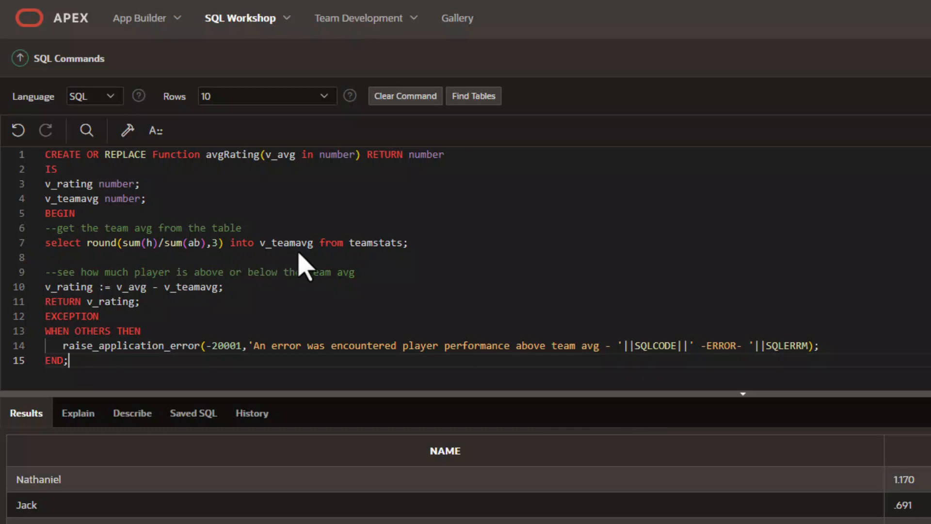
mouse_move(437, 210)
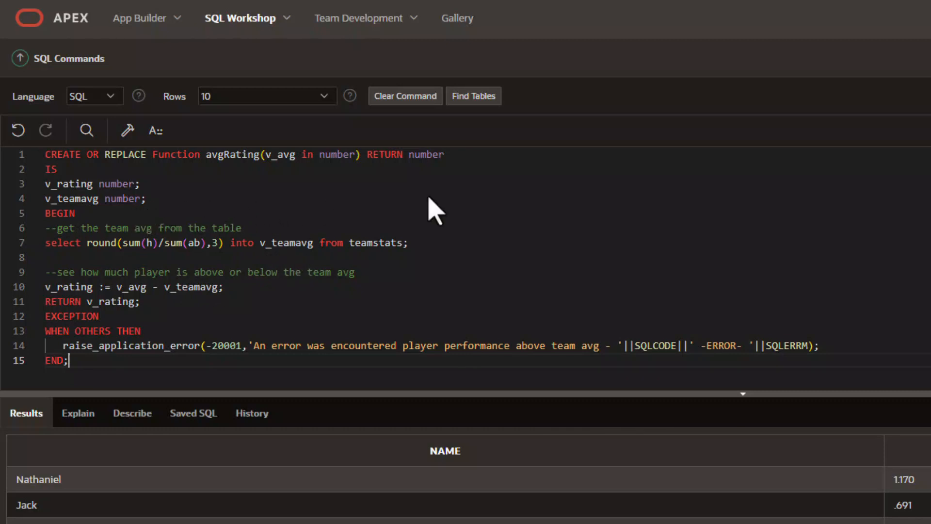
scroll("down", 3)
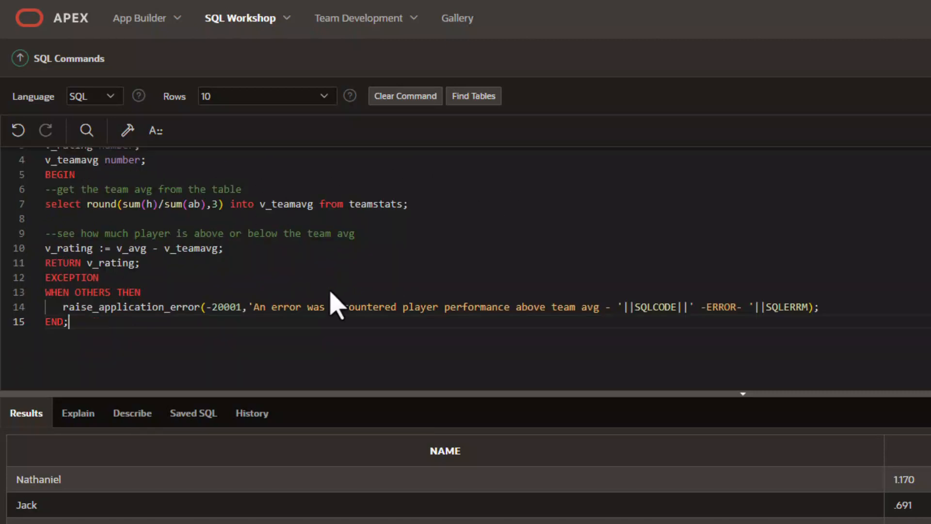
mouse_move(106, 347)
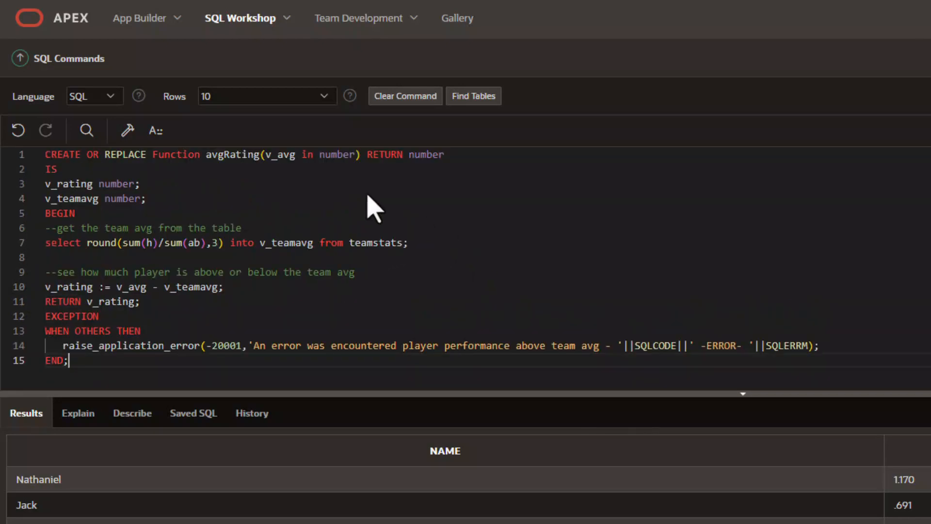
mouse_move(445, 216)
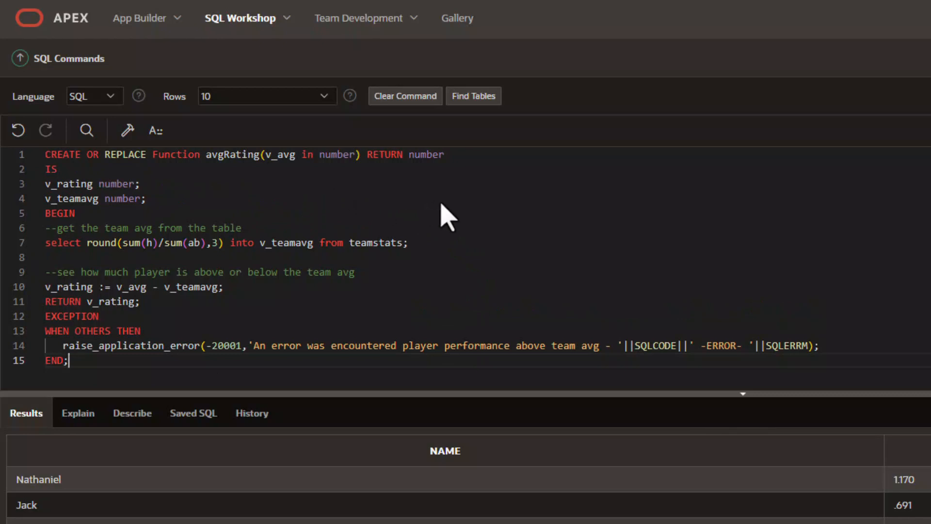
mouse_move(196, 321)
type("select a.name, a.avg, avgRating(a.avg) Batting_Ranking from teamstats a")
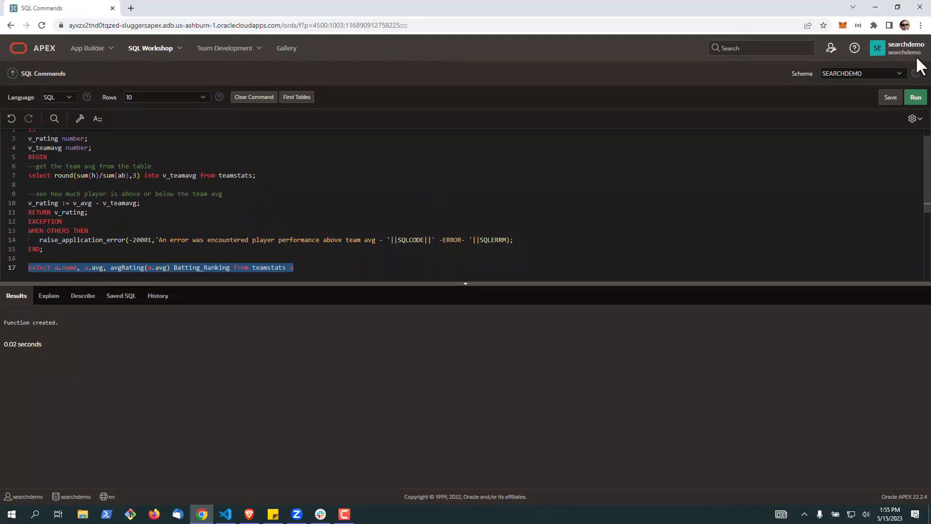
- Run the query returning a.name, a.avg and avgRating(a.avg) Batting_Ranking from teamstats
left_click(916, 97)
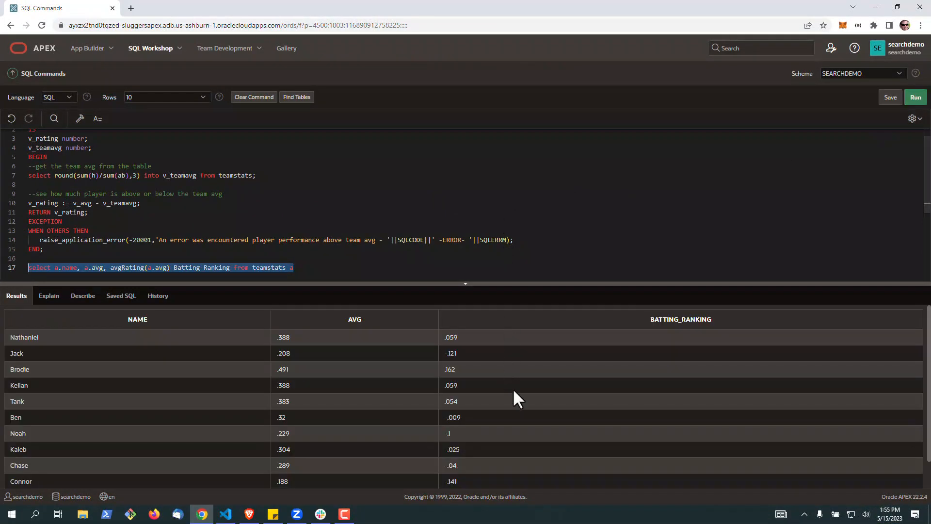
scroll("down", 3)
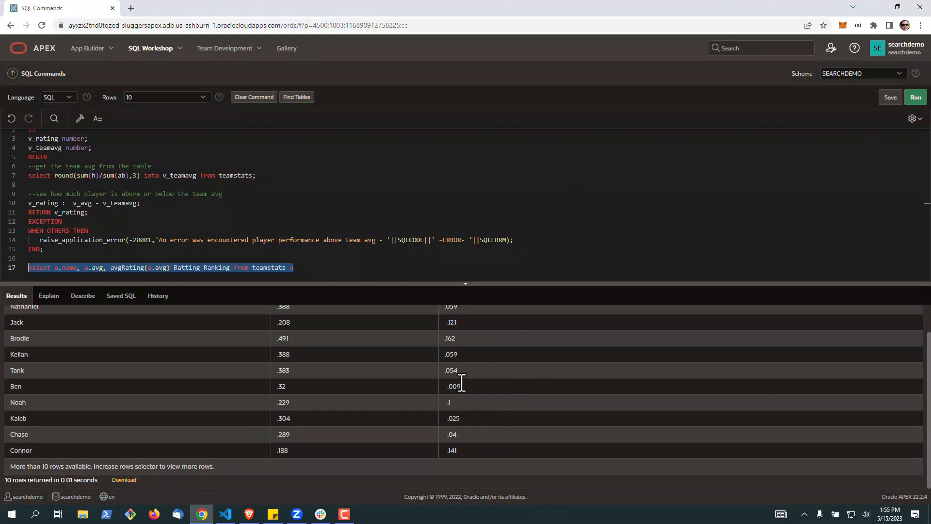
left_click(914, 97)
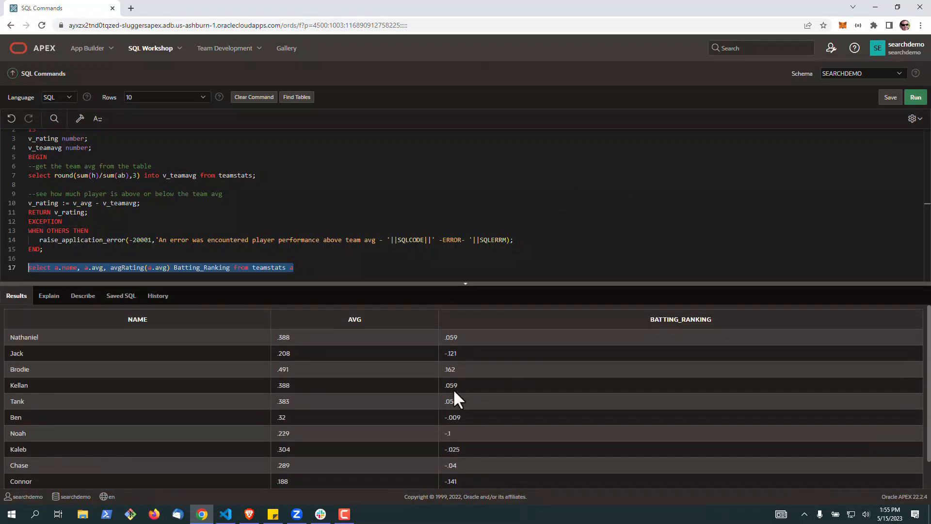
mouse_move(300, 303)
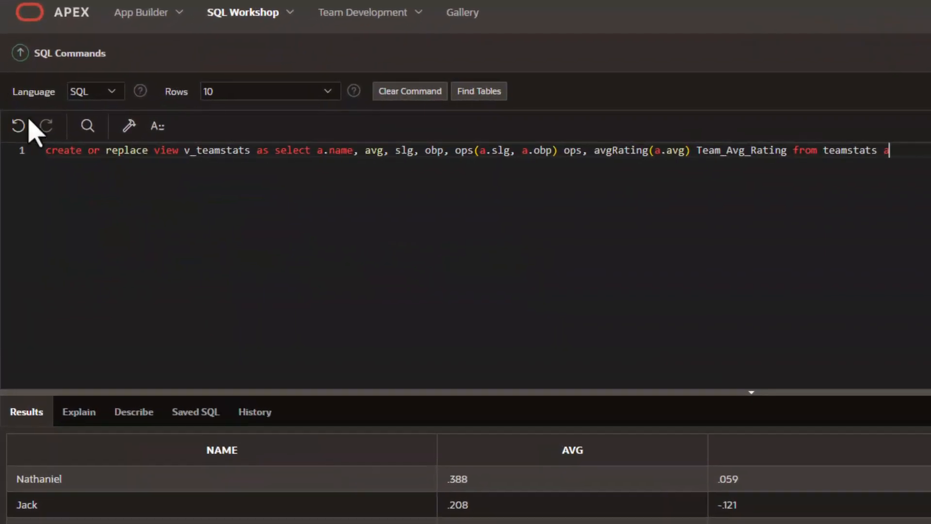
mouse_move(159, 180)
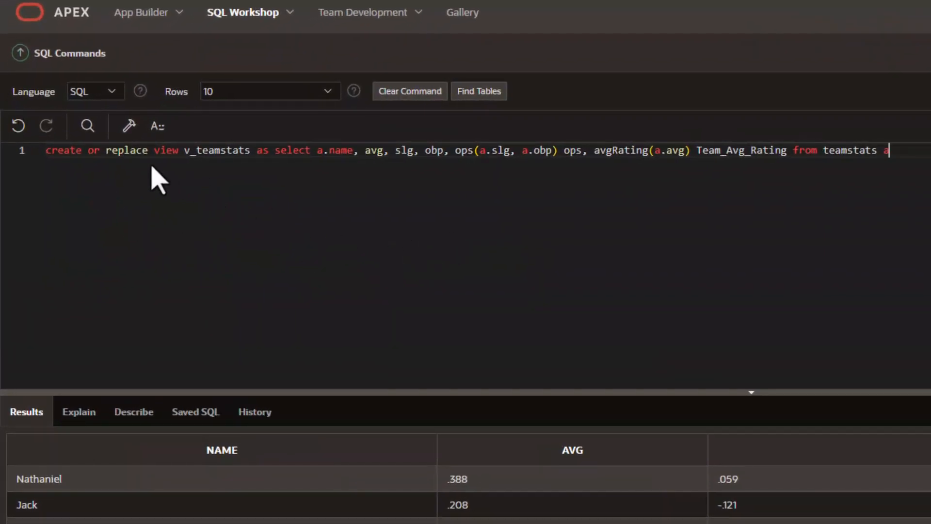
mouse_move(308, 202)
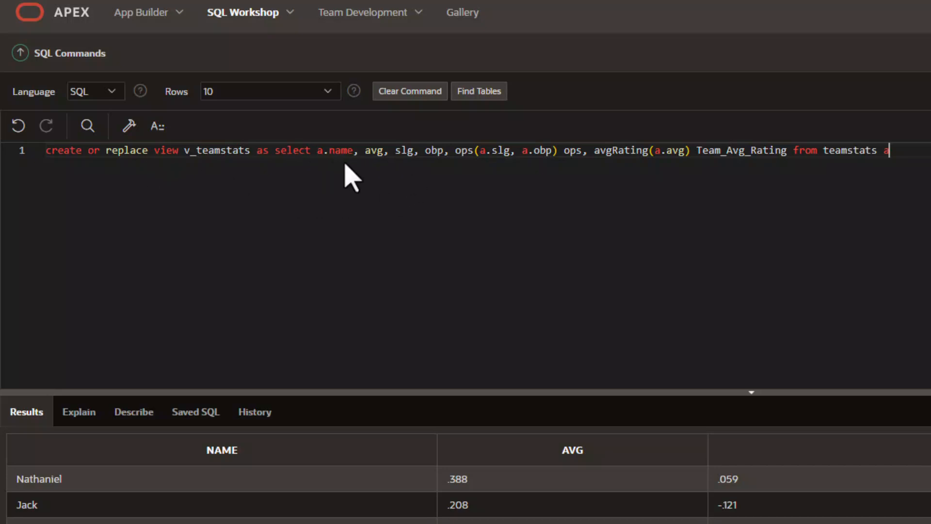
mouse_move(472, 182)
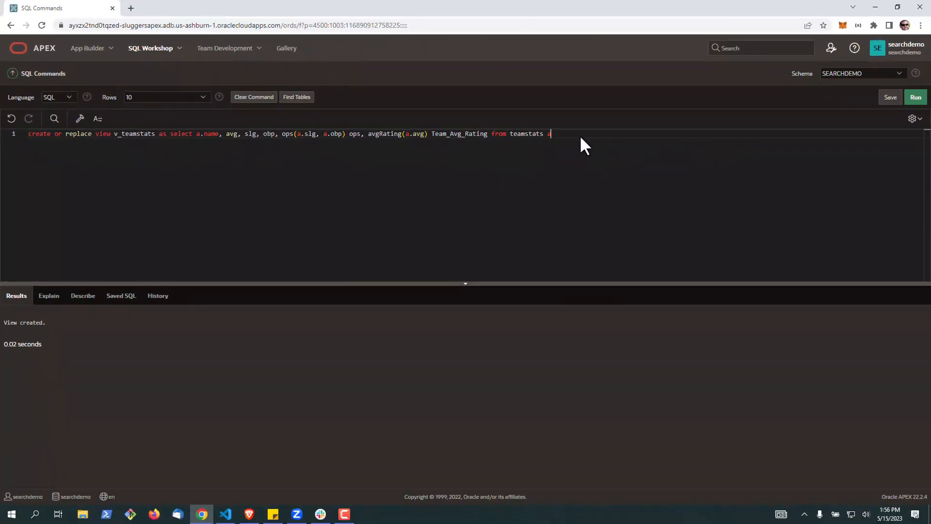
- Query 'select * from v_teamstats' to list every player row with ops and team rating
type("select * from v_teamstats")
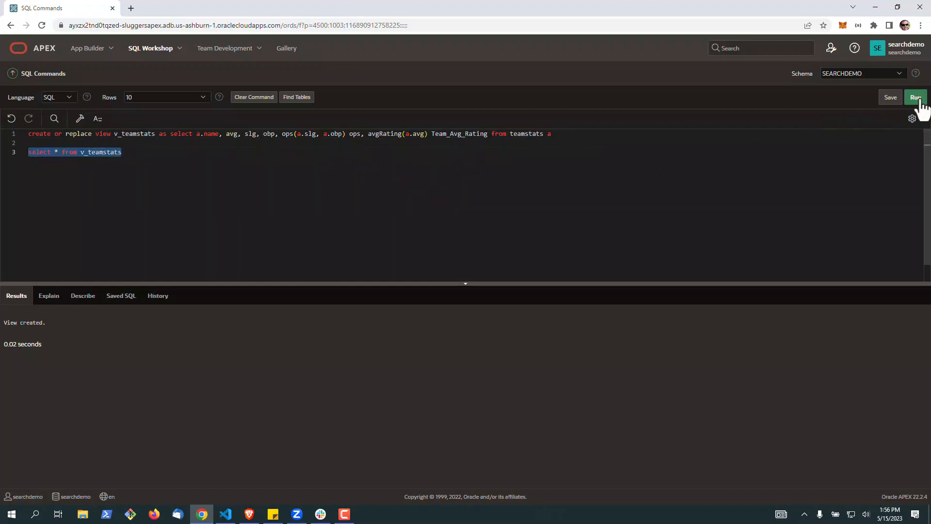
left_click(915, 97)
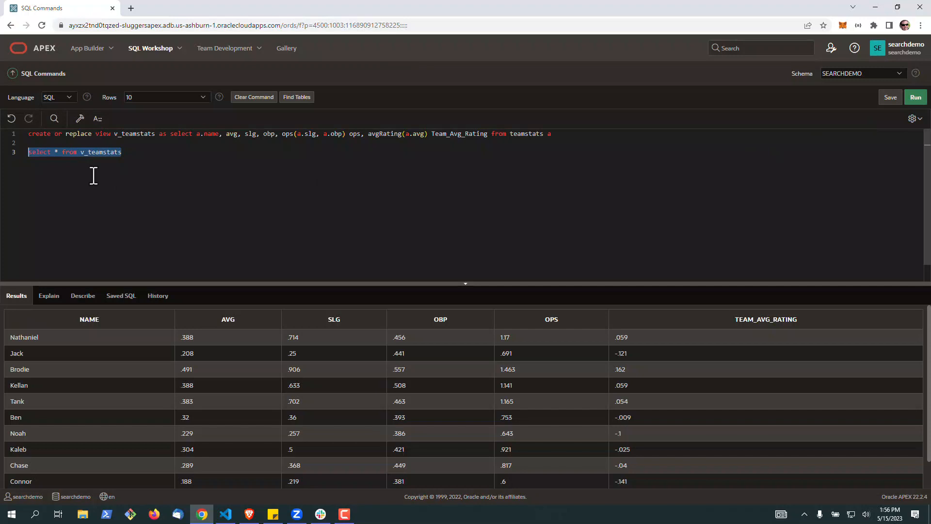
mouse_move(454, 385)
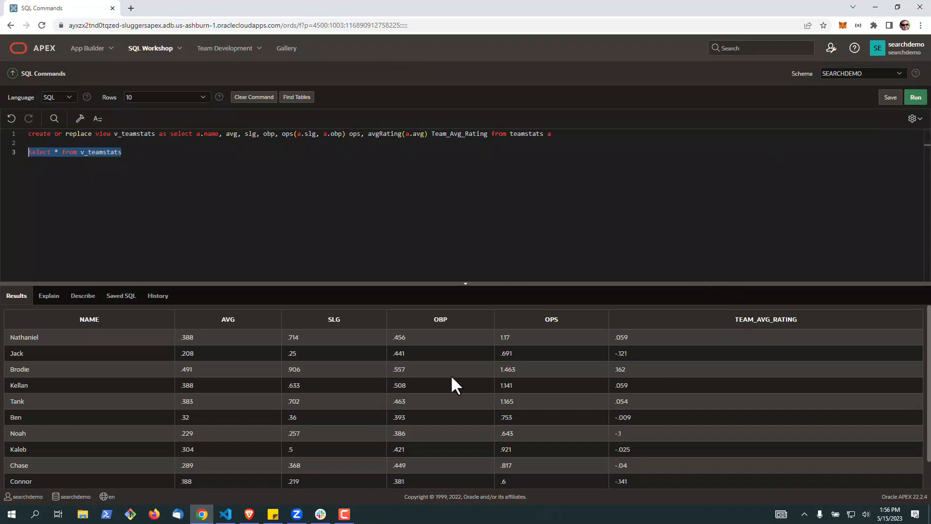
mouse_move(336, 398)
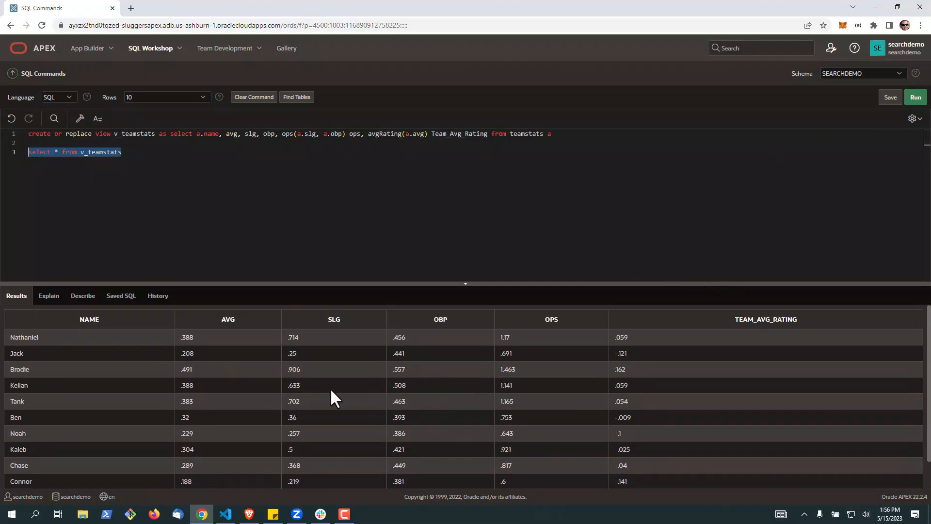